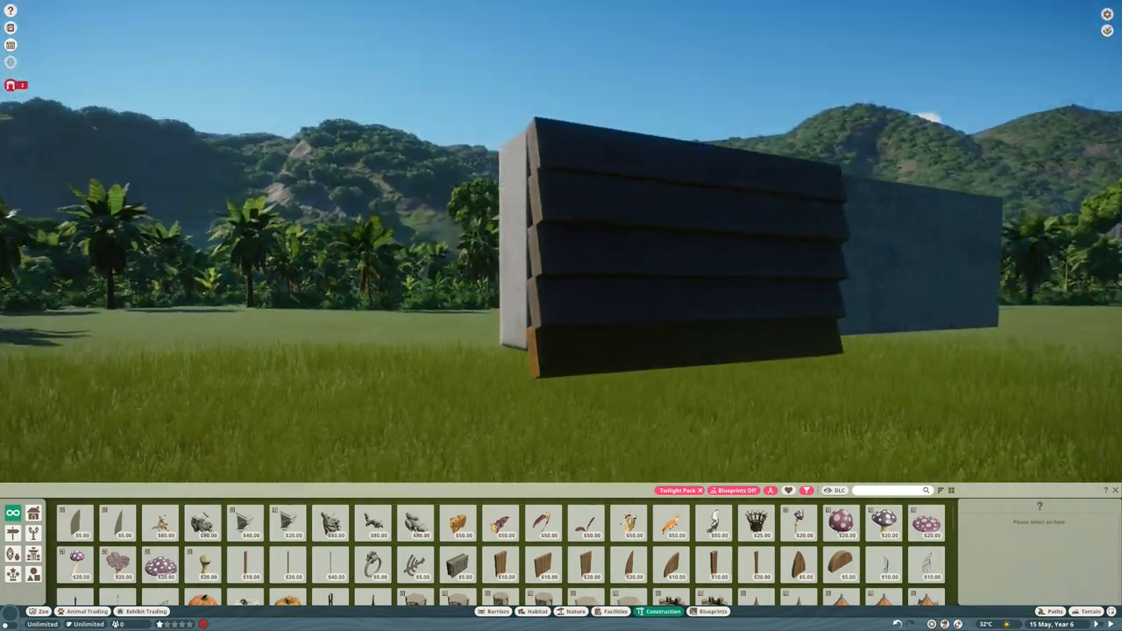
Step: Merge the stacked wooden plank pieces into a single group
click(657, 254)
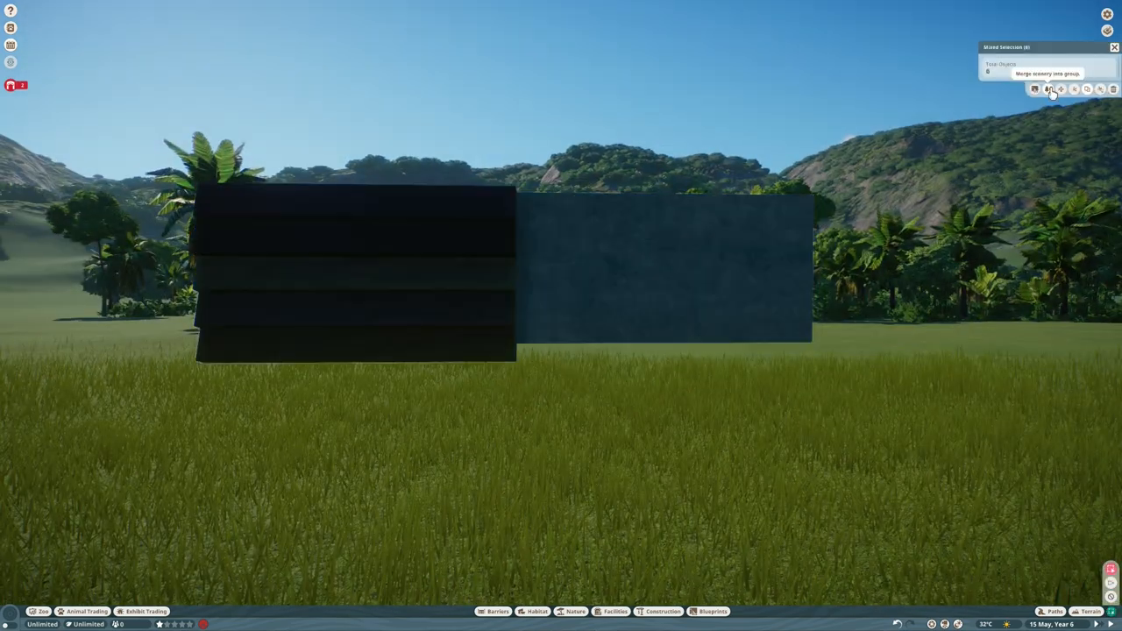
click(1048, 87)
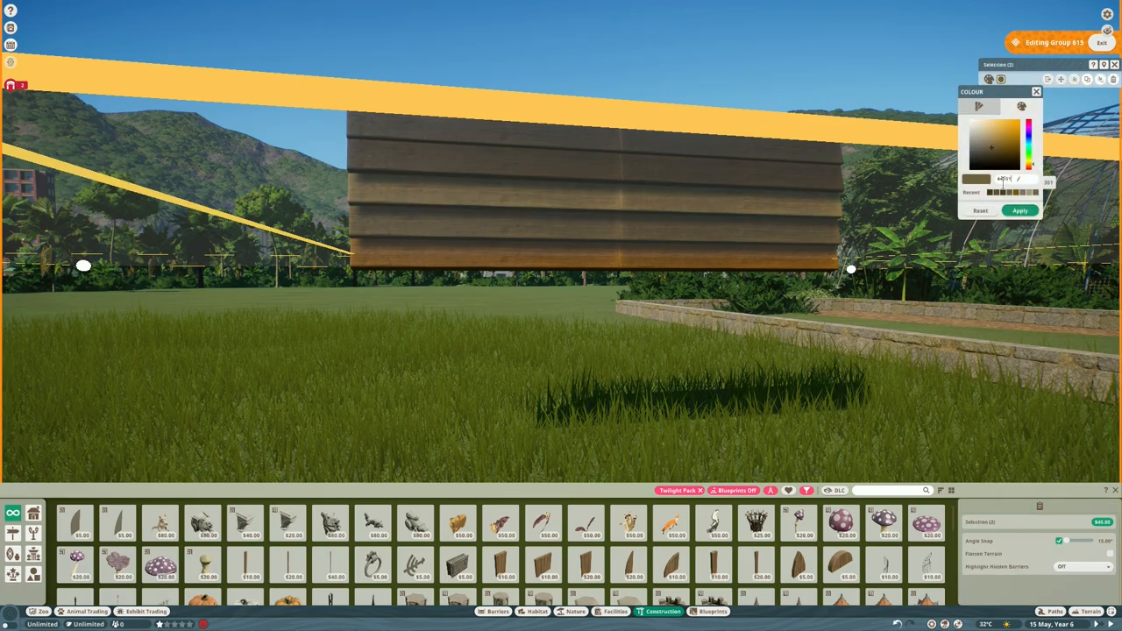
Step: Apply the brown tint to the planks and add a dark wooden wall panel along the stone barrier
click(1003, 147)
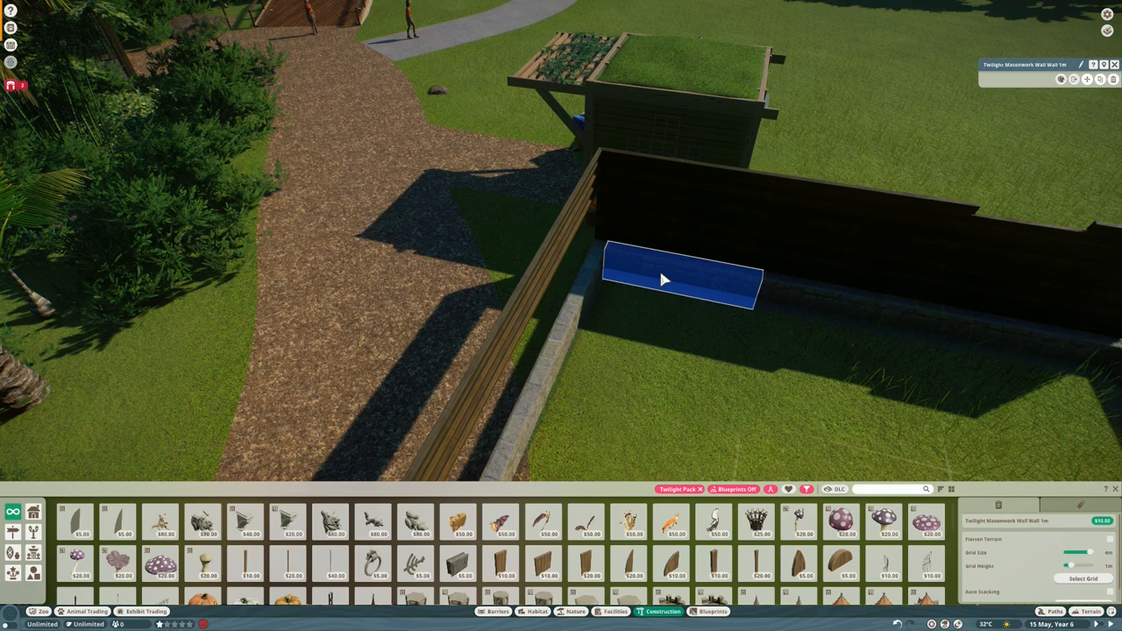
click(680, 277)
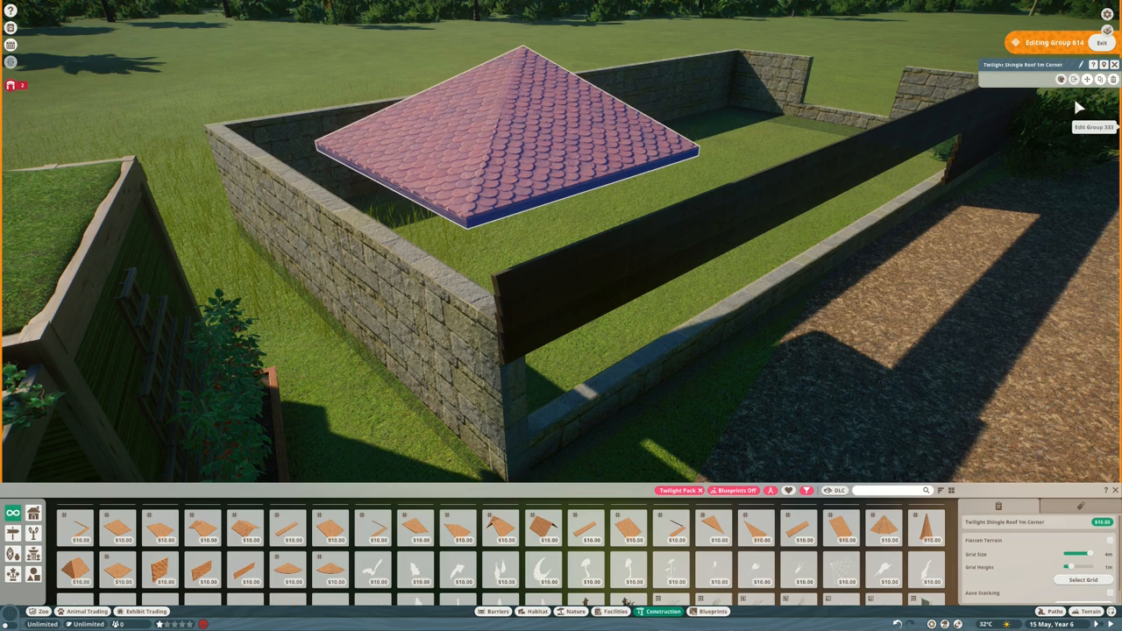
Step: Set the hip roof piece over the stone walls and recolour it dark grey
click(74, 526)
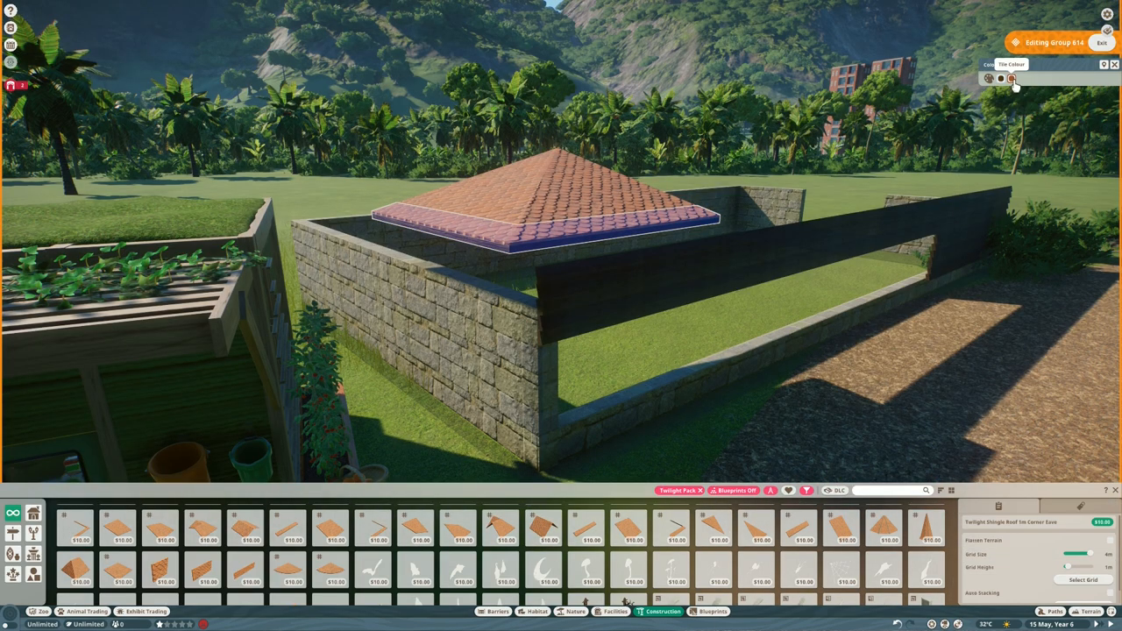
click(1010, 79)
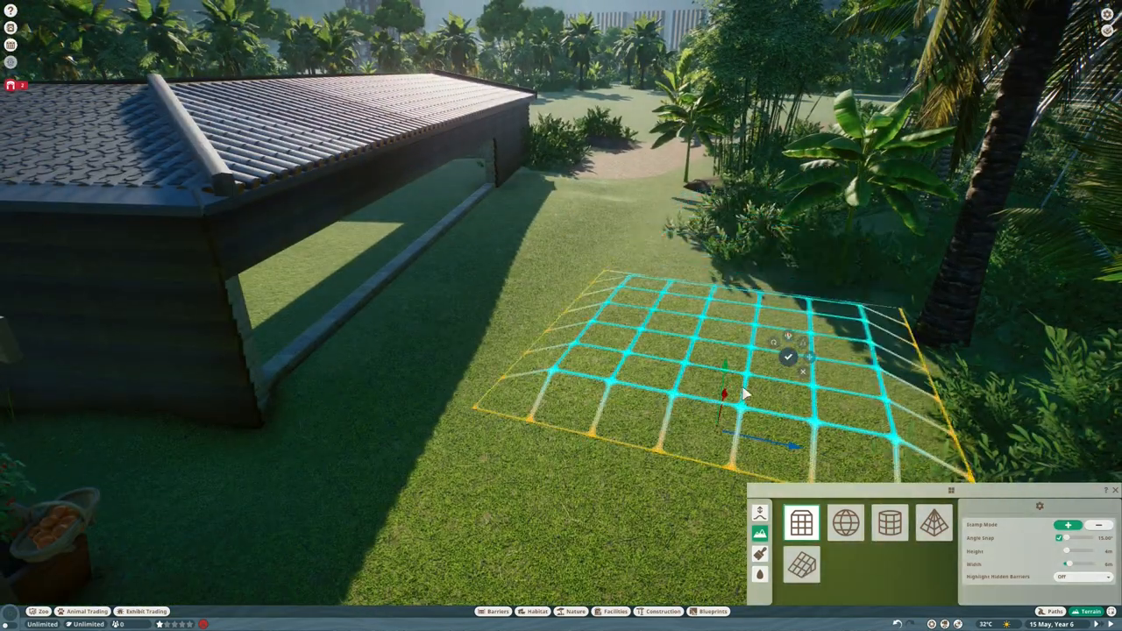
Step: Finish reshaping the ground in front of the shed and pick a terrain sculpting brush
click(759, 512)
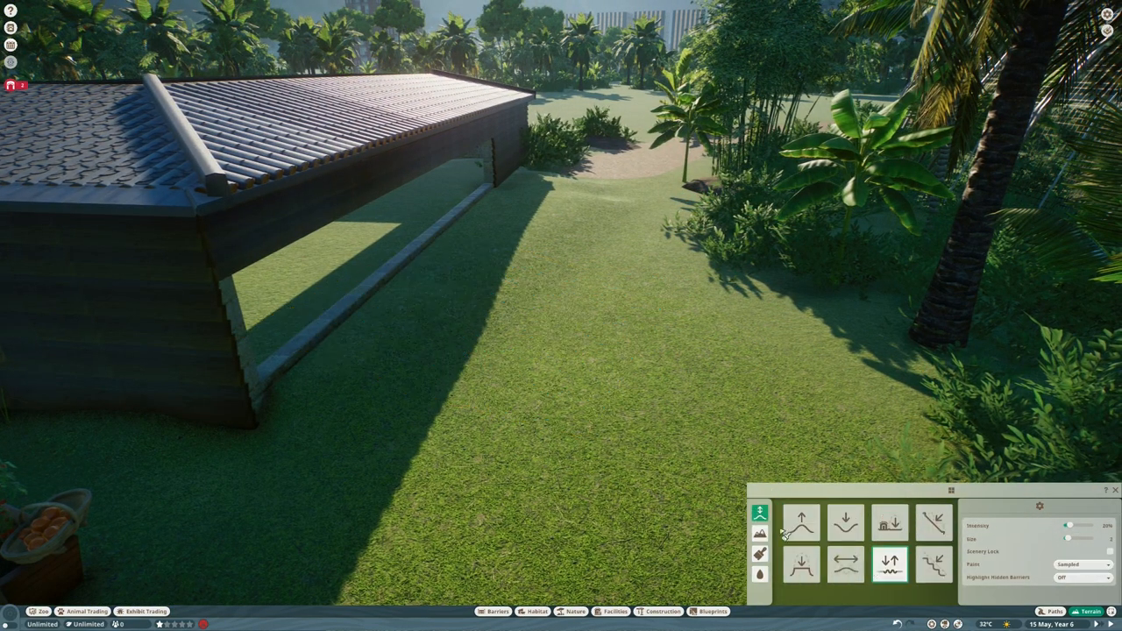
click(890, 522)
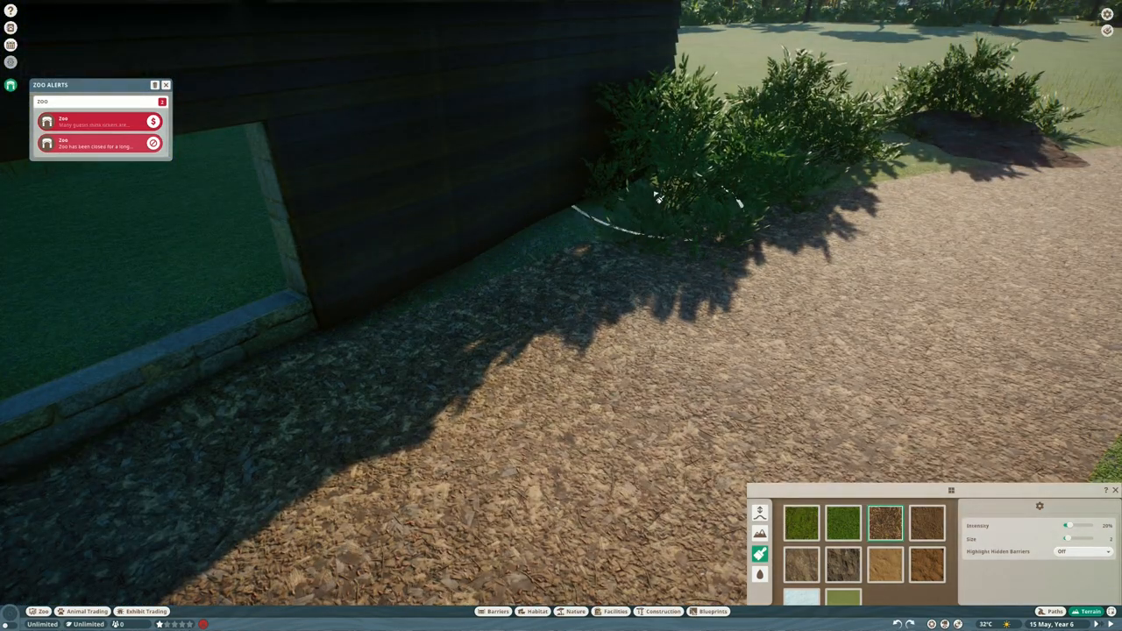
Step: Paint brown bark mulch along the front of the shed
click(498, 610)
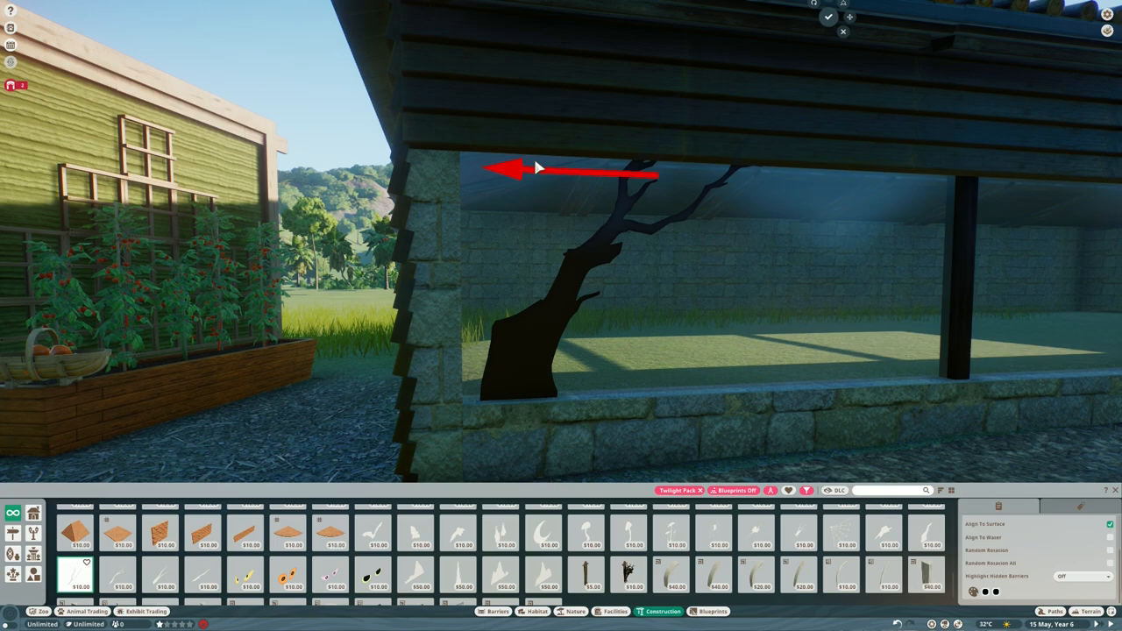
Step: Place a black tree silhouette piece in the shed's long glass window and confirm its position
click(570, 307)
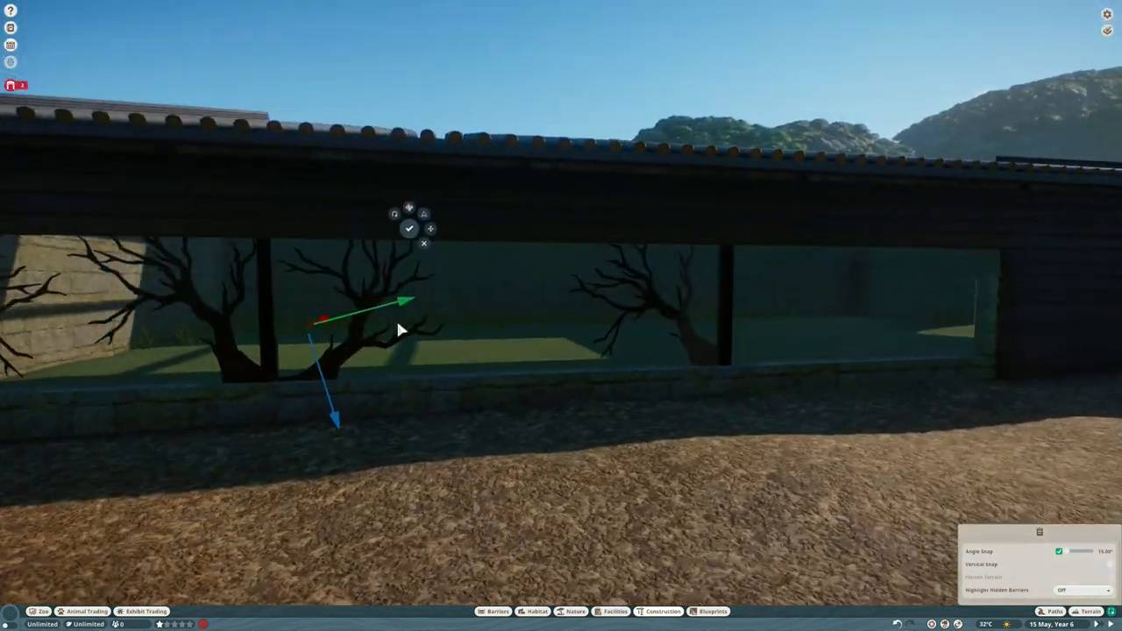
click(573, 610)
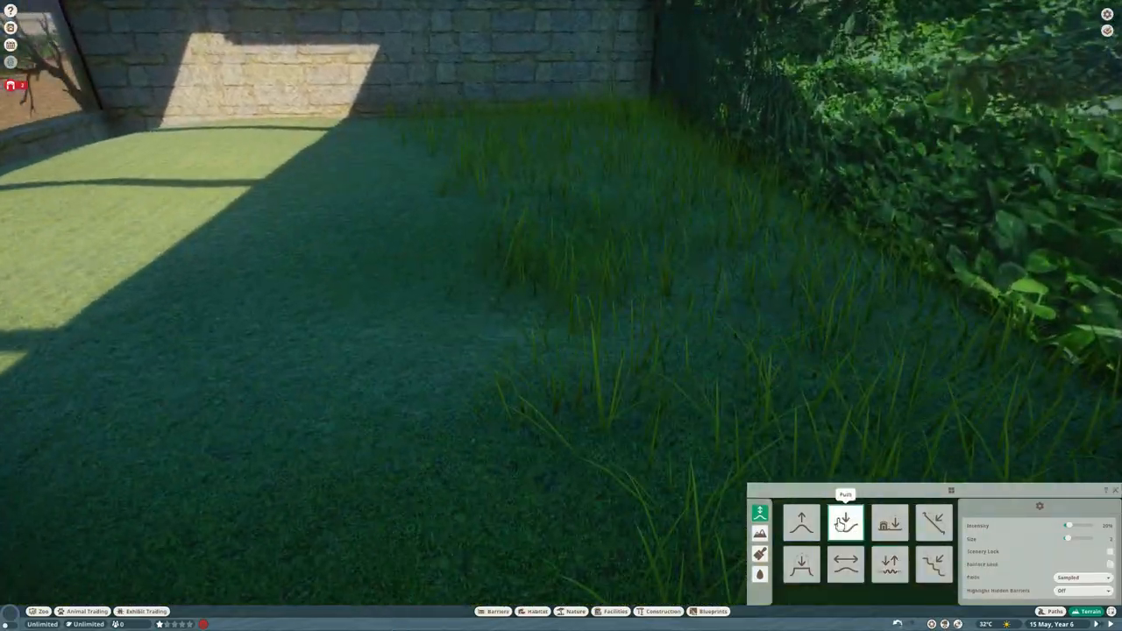
Step: Raise the habitat's interior ground into a grassy mound with a sculpting brush
click(799, 522)
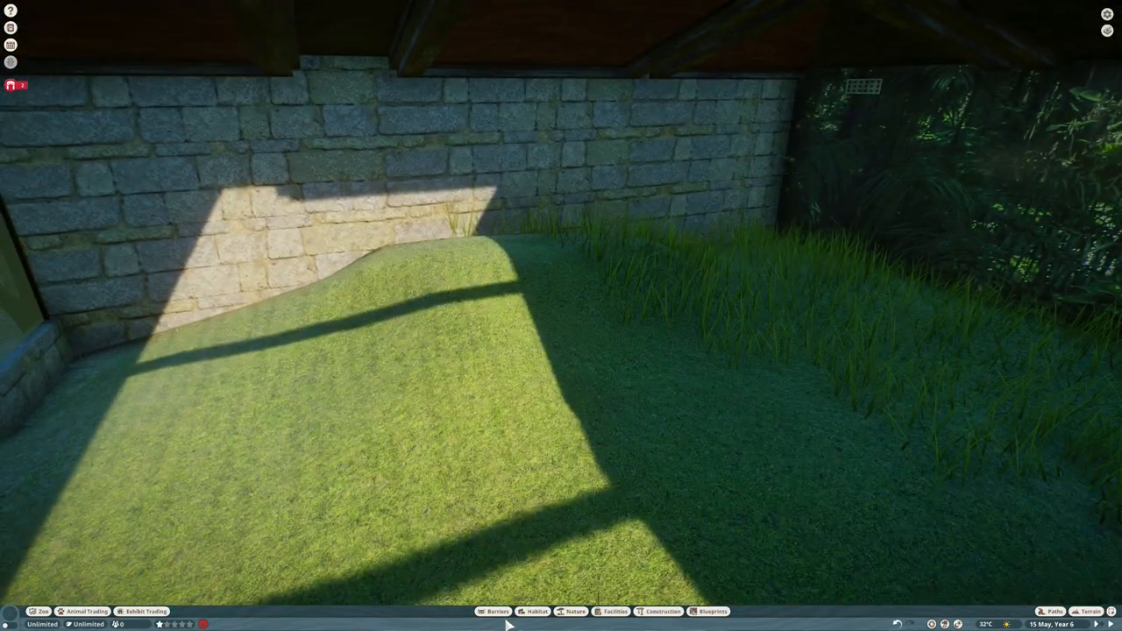
click(537, 610)
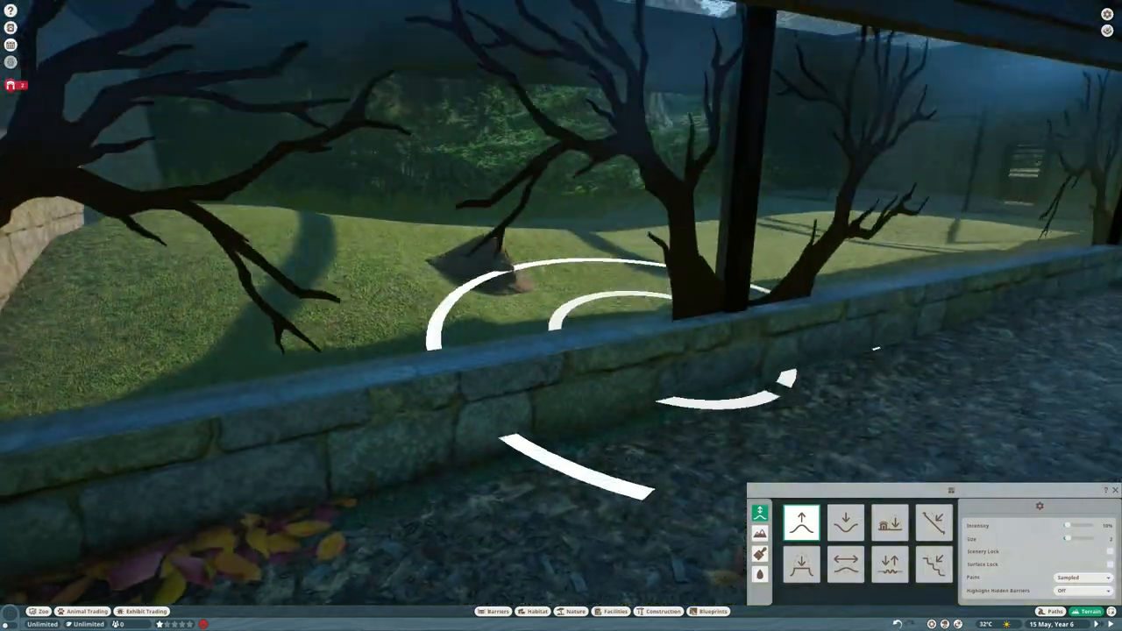
Step: Place a burrow, spiral puzzle feeder, ball and bamboo log on the interior grass
click(759, 554)
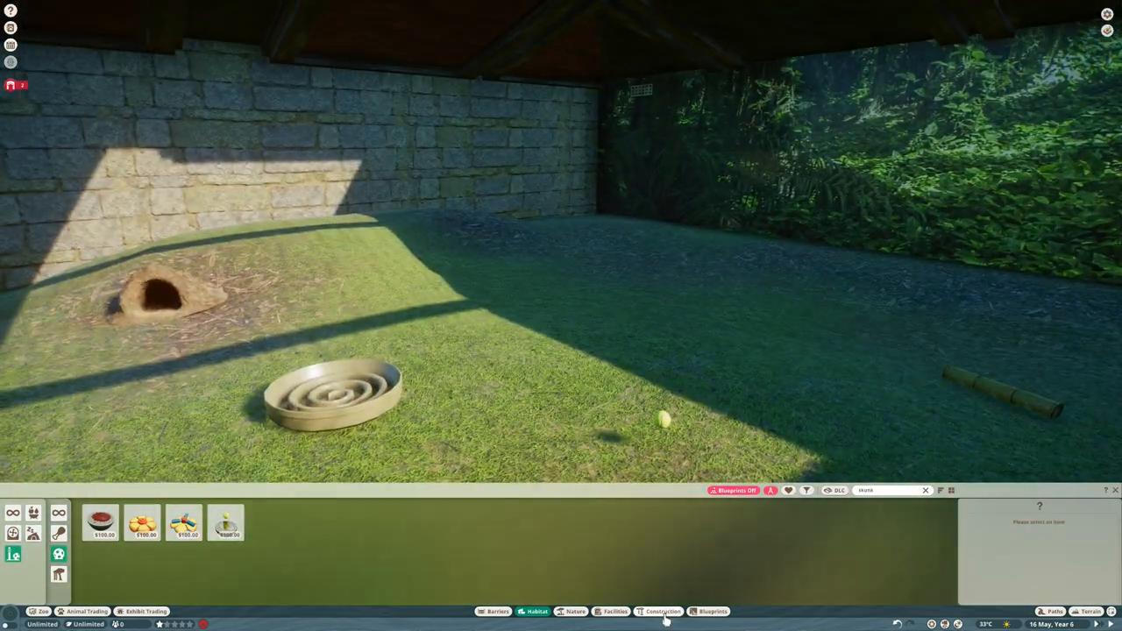
Step: Place a mister so mist drifts across the left side of the habitat
click(662, 610)
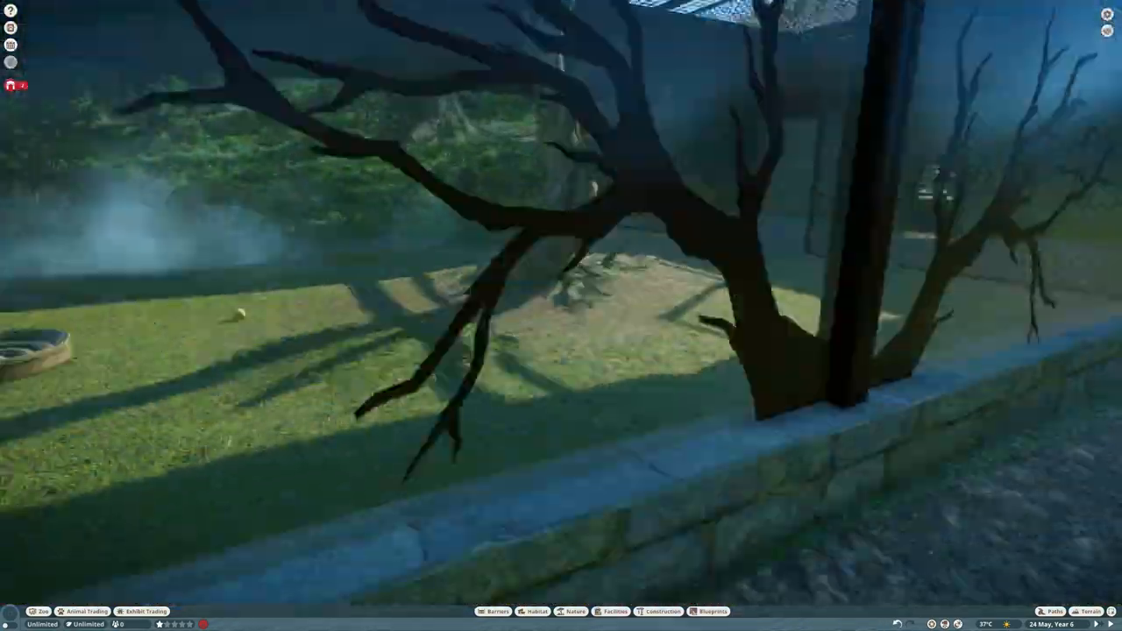
Step: Set flat rock slabs down on the interior grass around the spiral dish
click(571, 610)
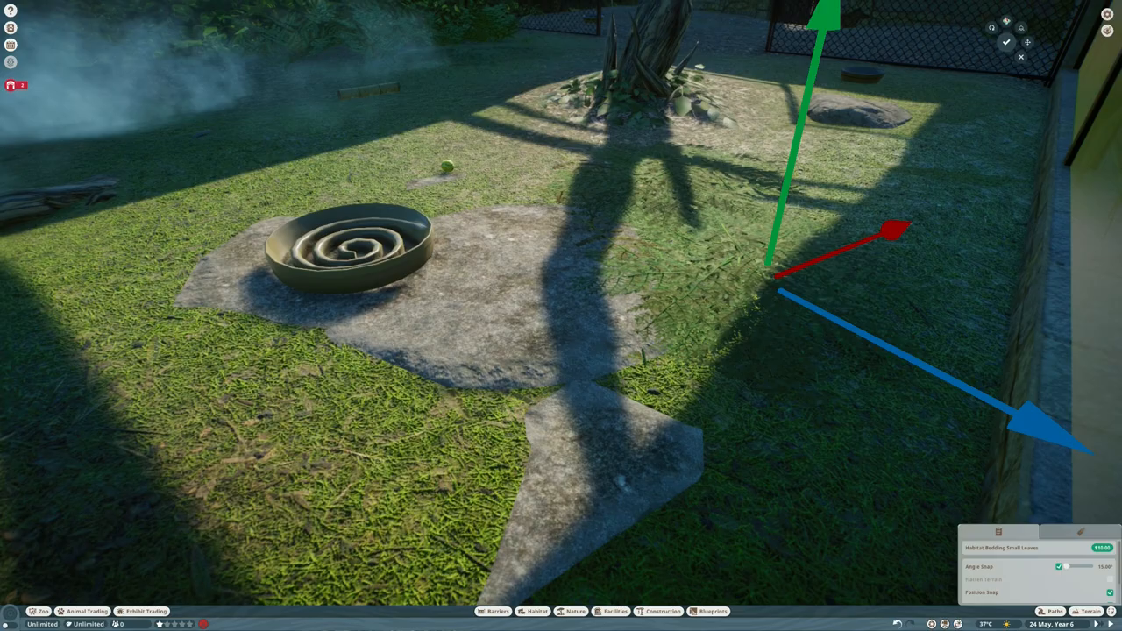
click(575, 610)
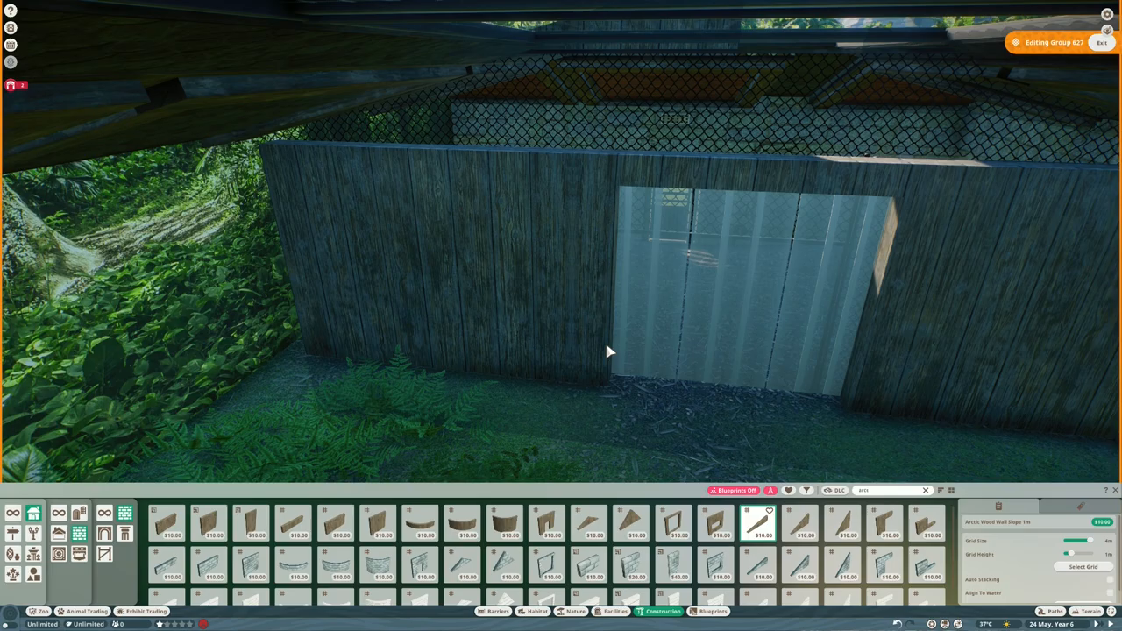
Step: Place autumn leaf scatter along the base of the low stone wall by the gravel path
drag(610, 351, 698, 186)
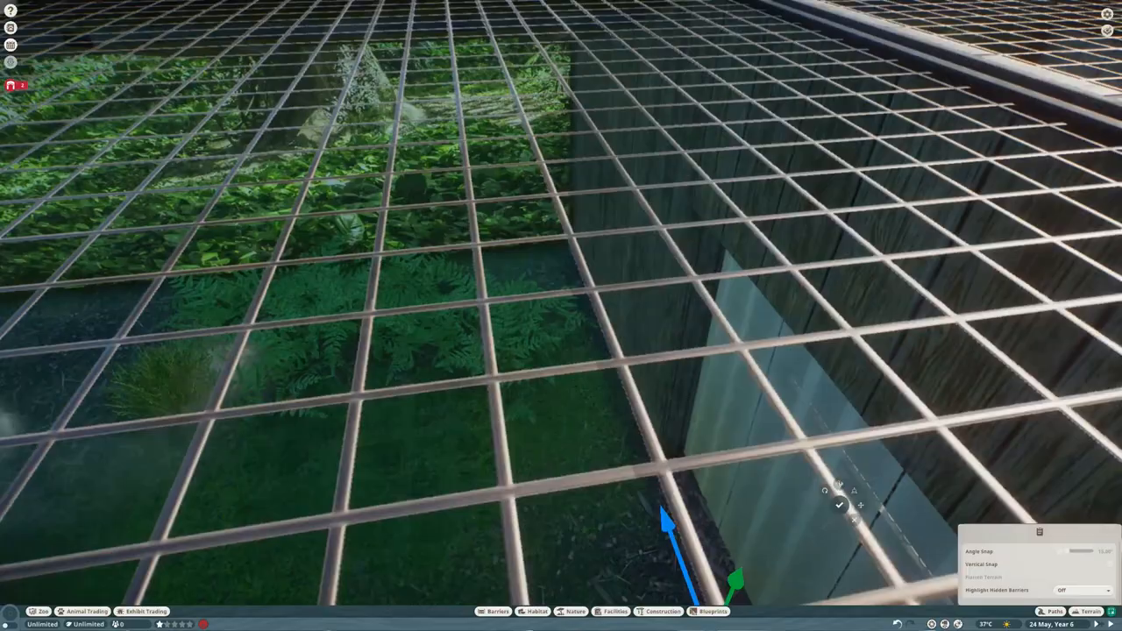
click(575, 610)
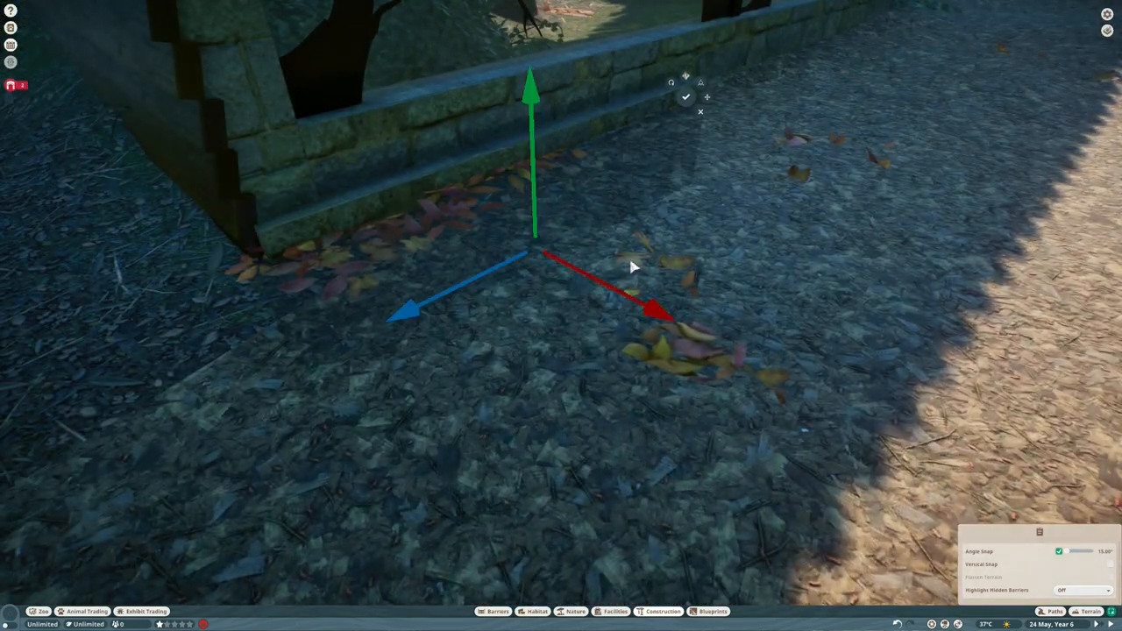
click(575, 610)
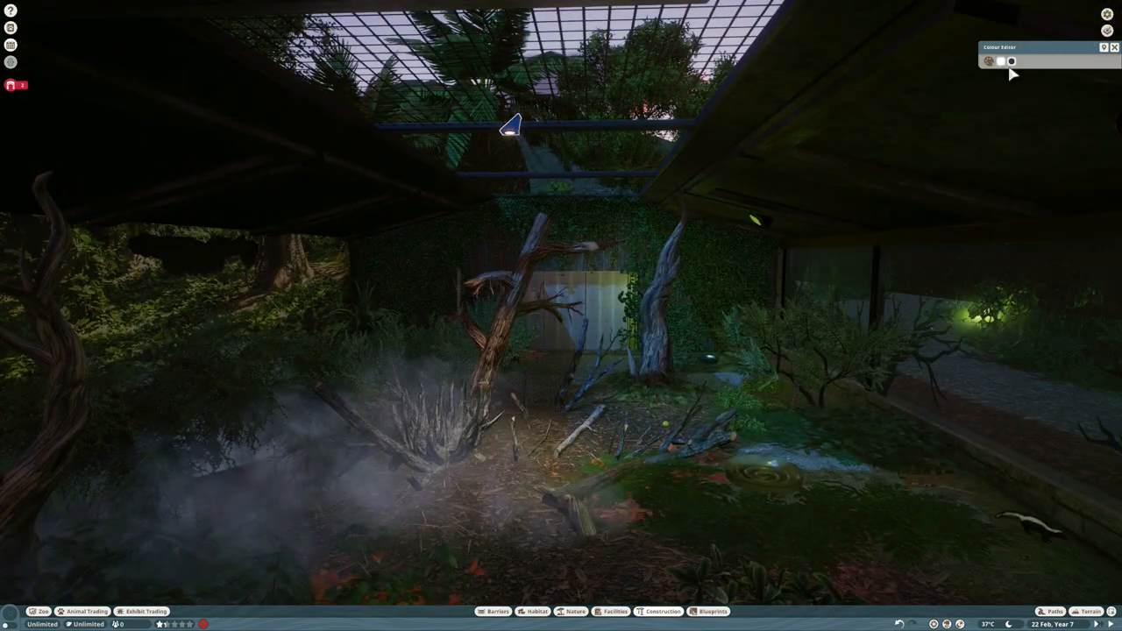
Step: Recolour the ground light beneath the tree-silhouette window to a dimmer glow
click(999, 59)
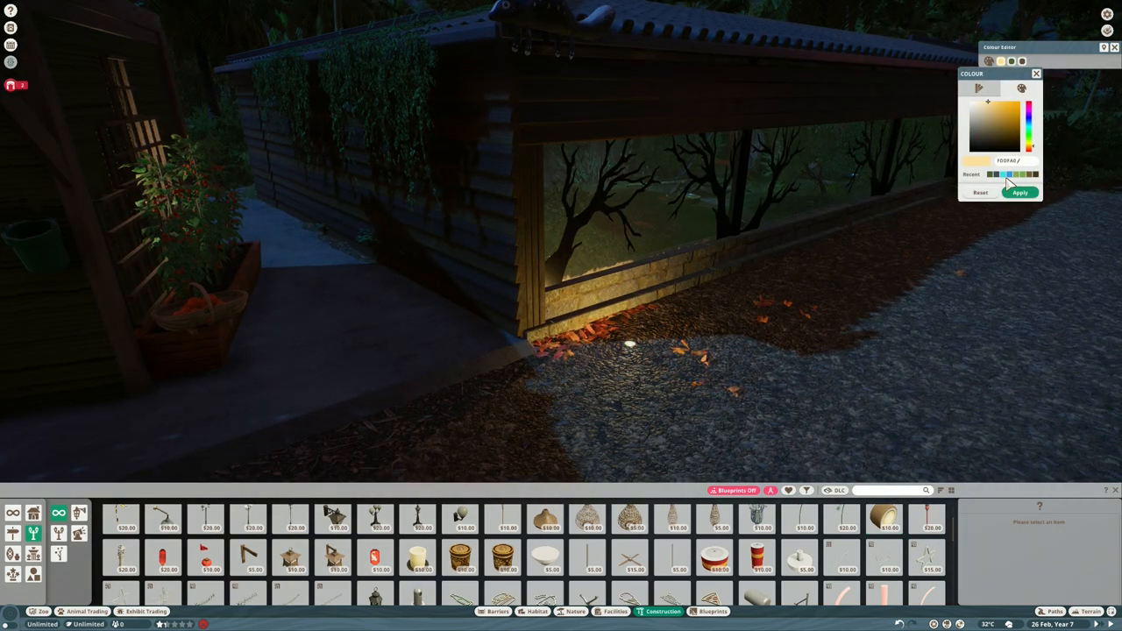
click(1020, 191)
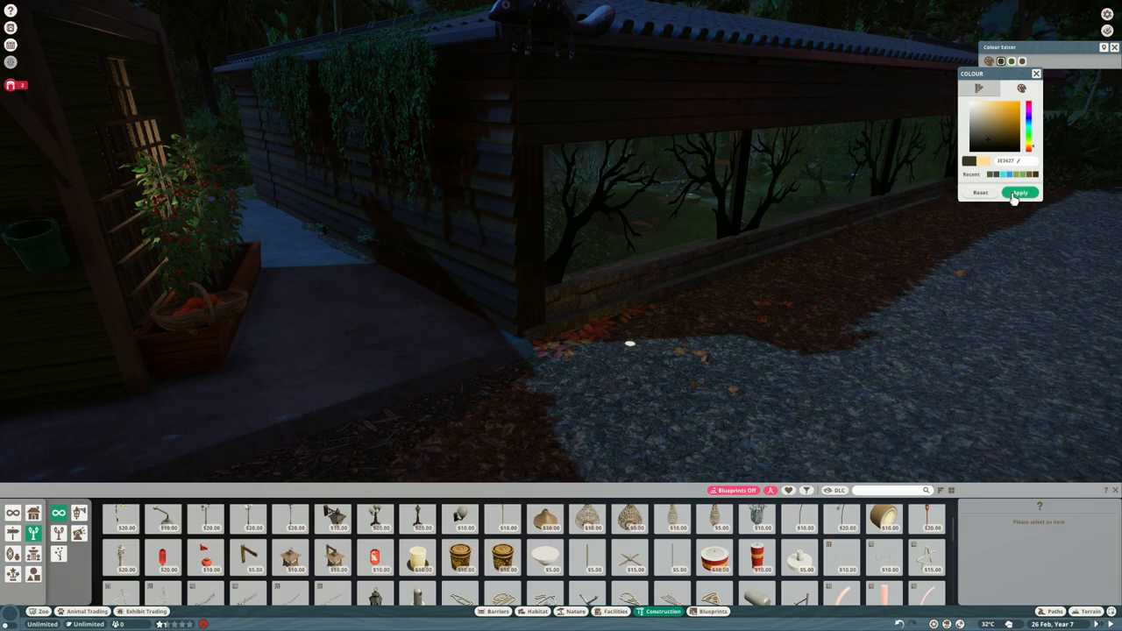